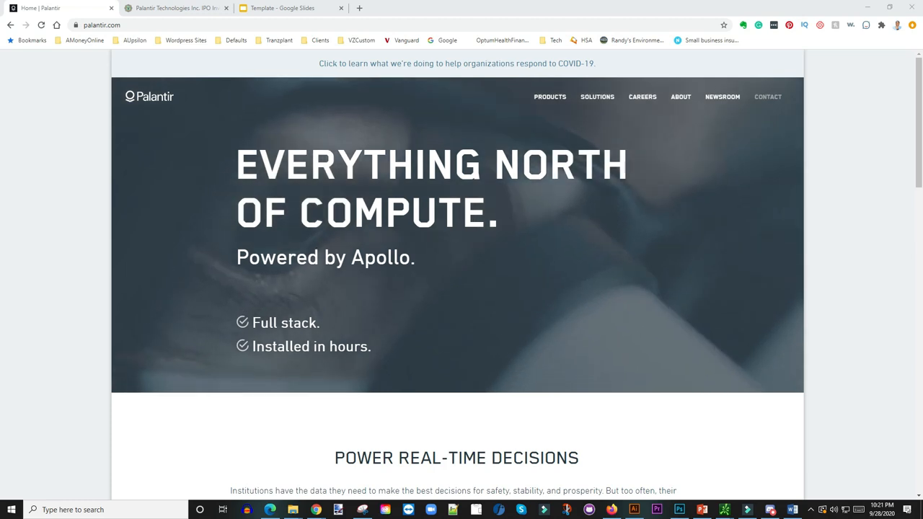
- Scroll the Palantir home page to show the Gotham and Foundry products list
scroll("down", 3)
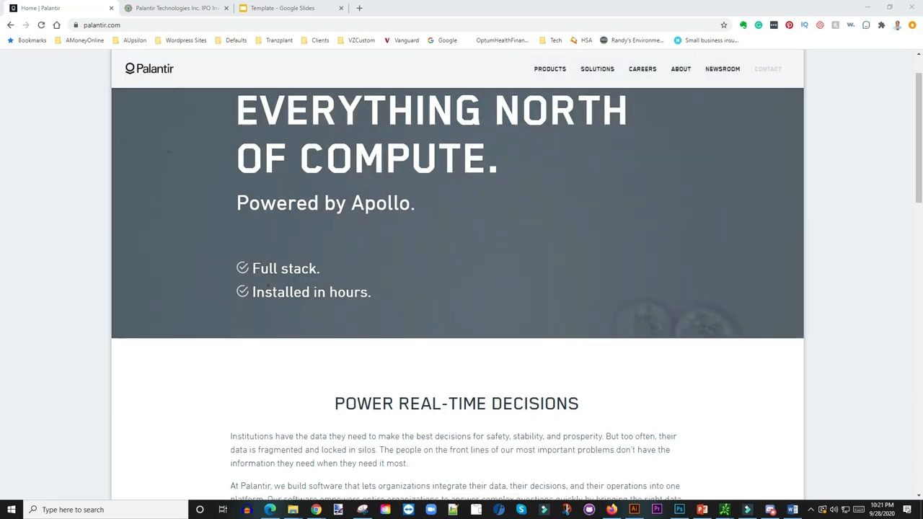
scroll("down", 3)
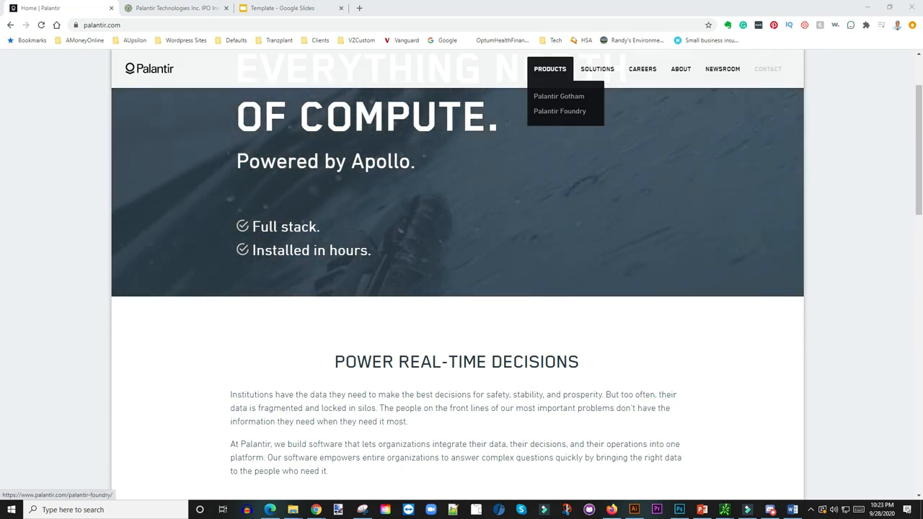
- Open the Palantir Gotham product page and scroll into How Does It Work
left_click(559, 96)
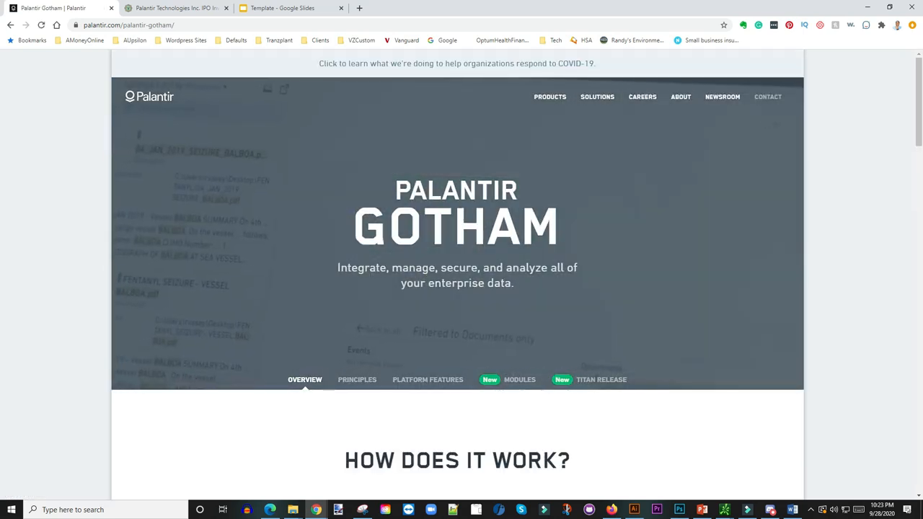
scroll("down", 3)
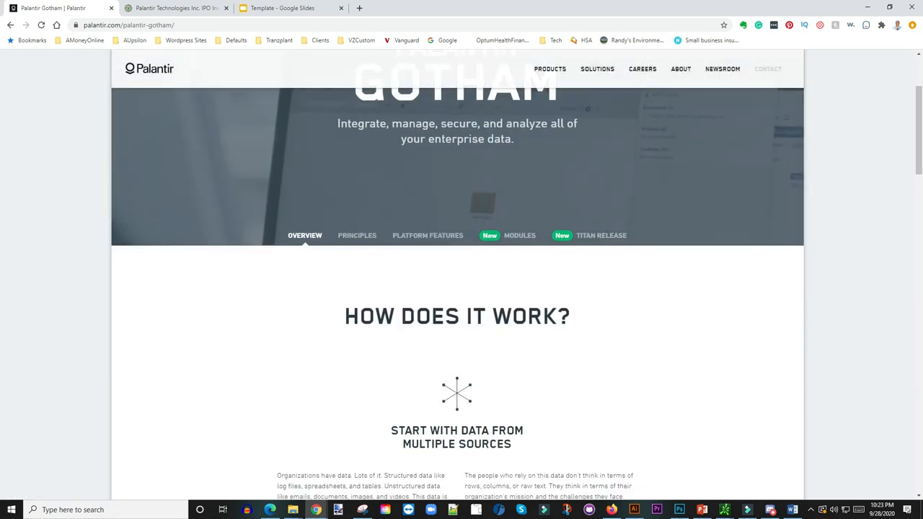
scroll("down", 3)
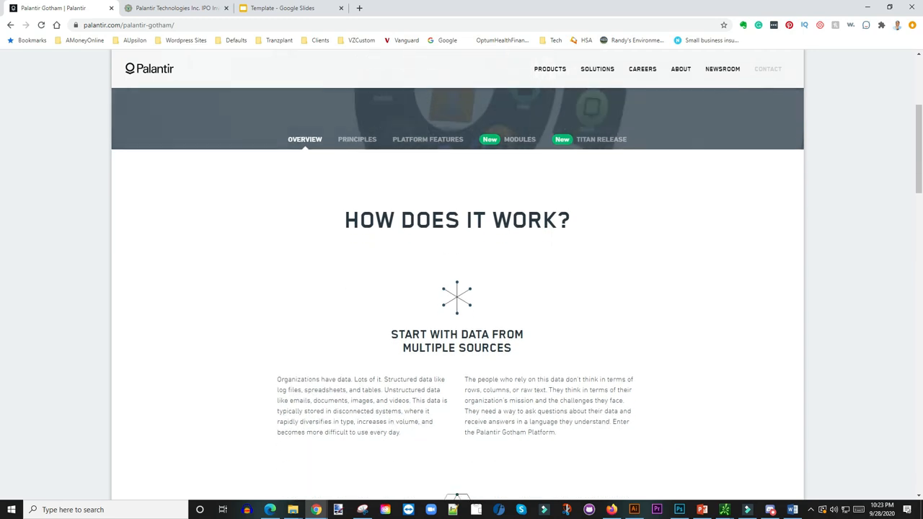
scroll("down", 3)
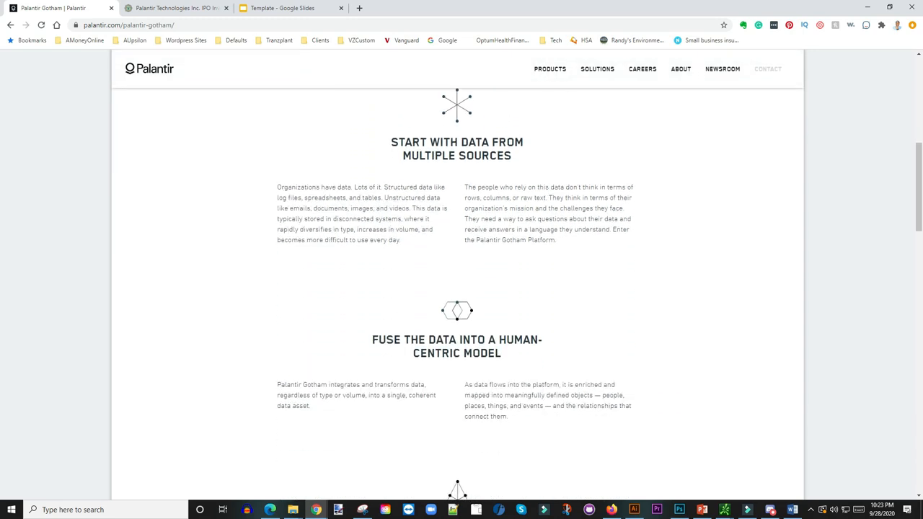
scroll("down", 3)
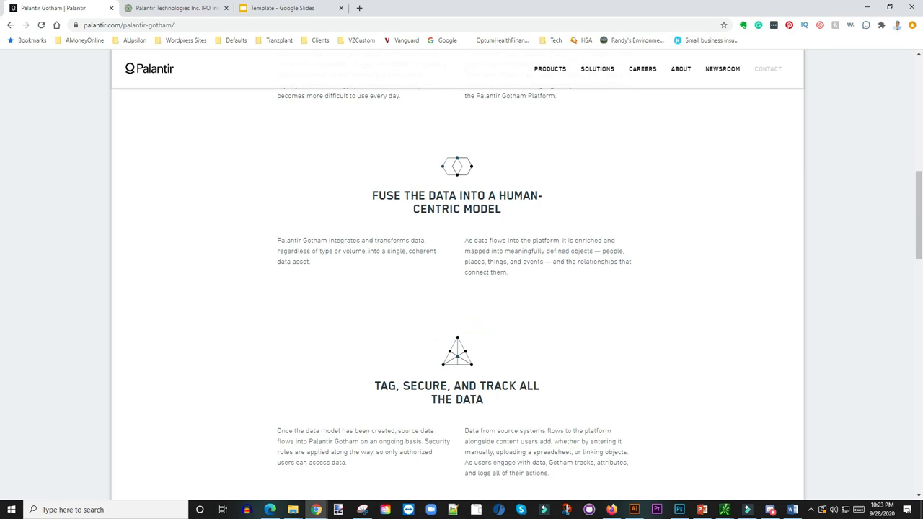
- Read down through the Hurricane Florence case study to the page footer
scroll("down", 3)
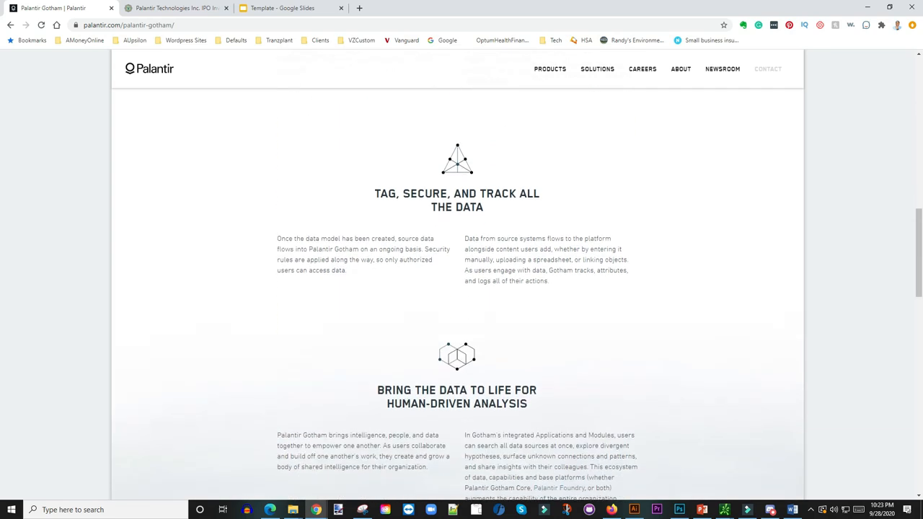
scroll("down", 3)
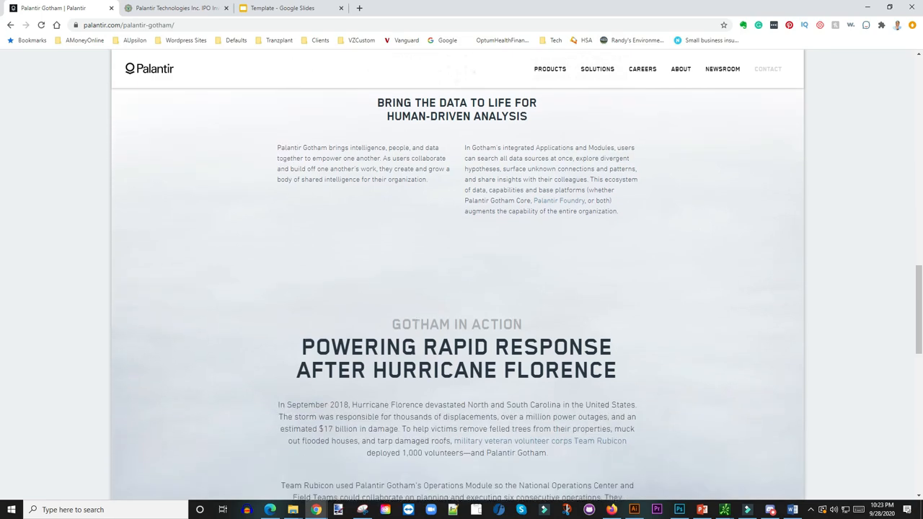
scroll("down", 3)
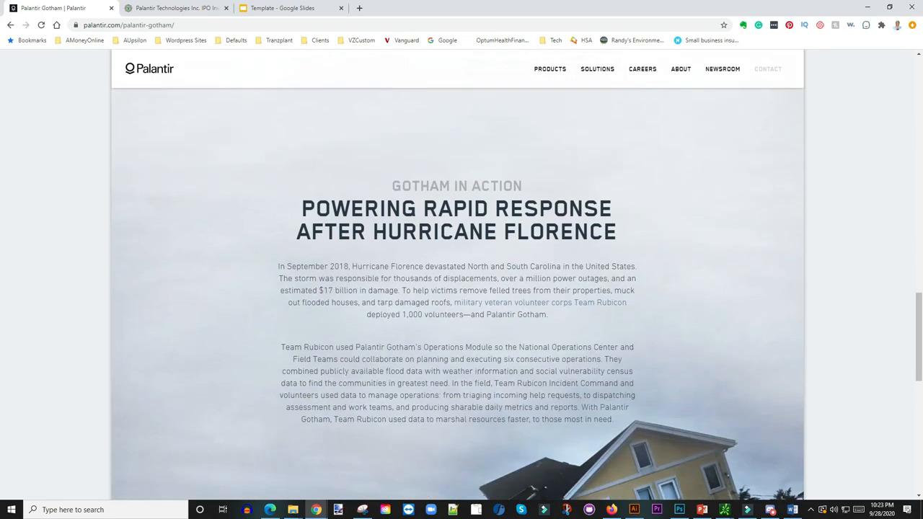
scroll("down", 3)
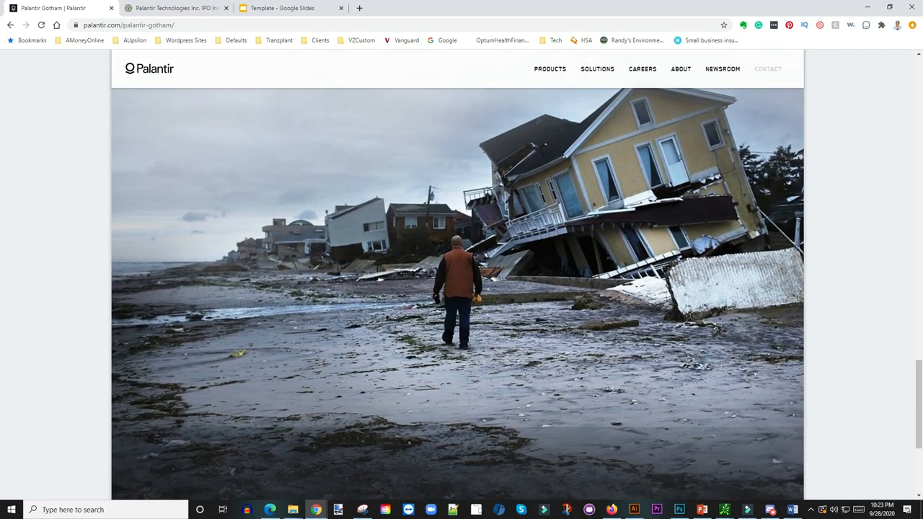
scroll("down", 3)
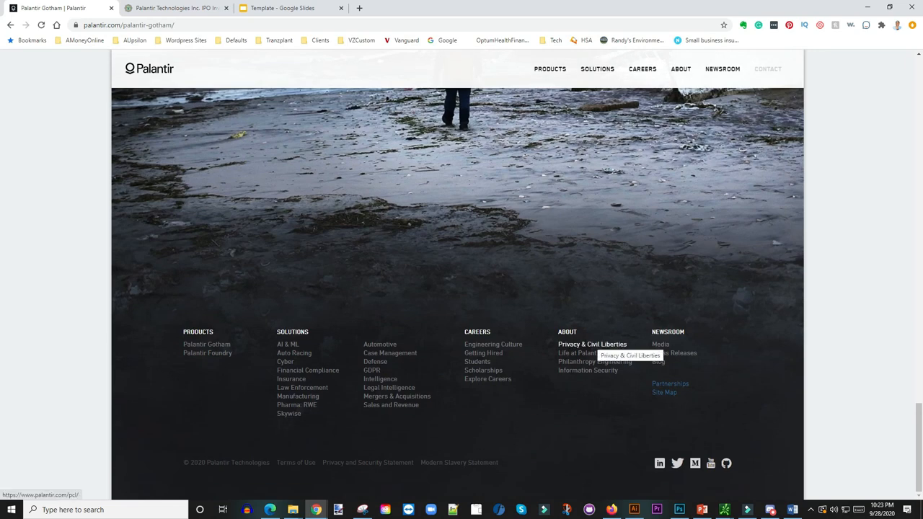
- Scroll back up to the Gotham title, tagline and 'How does it work?' heading
scroll("up", 3)
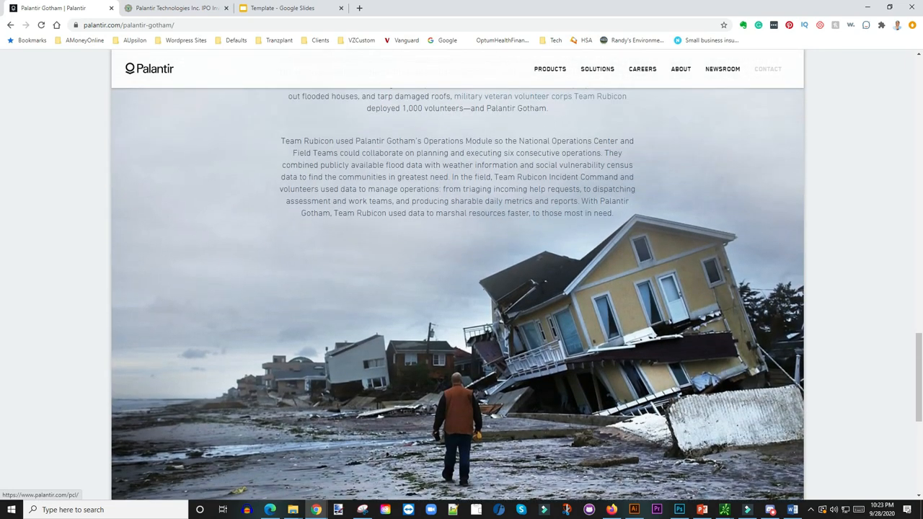
scroll("down", 3)
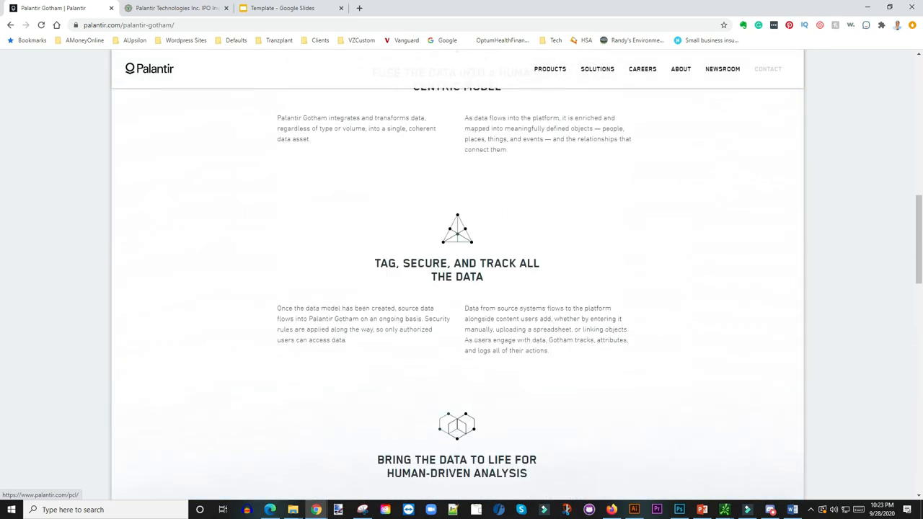
scroll("up", 3)
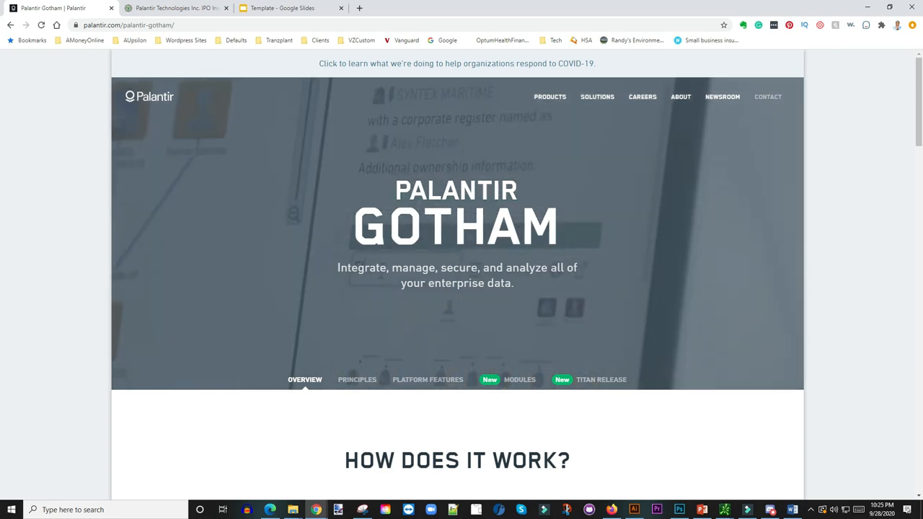
- Go to Palantir's About page showing the 'Why we're here' section
left_click(680, 96)
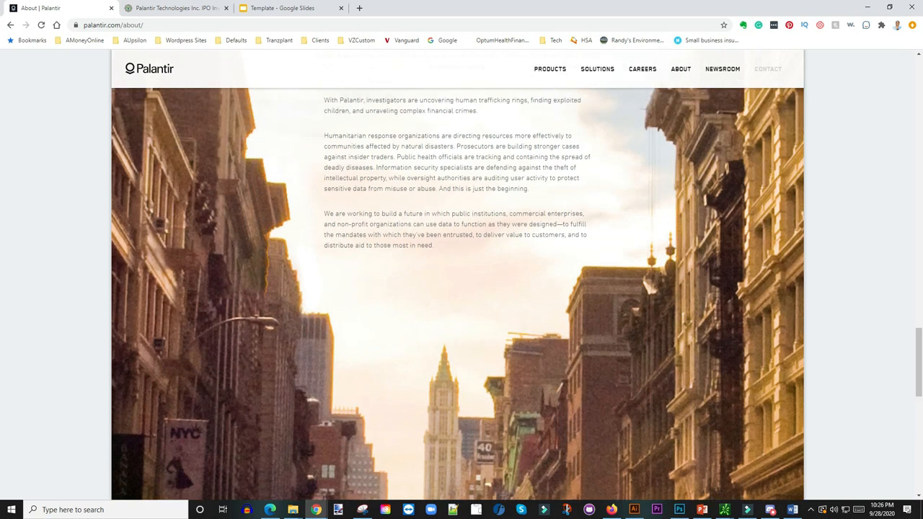
scroll("down", 3)
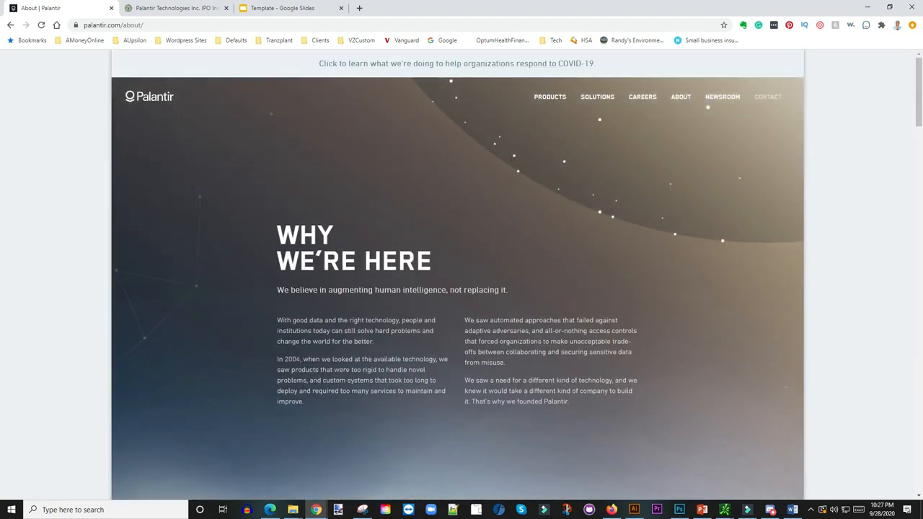
- Skim the About page's 'What we do' sections, then view the Form S-1/A filing tab
scroll("down", 3)
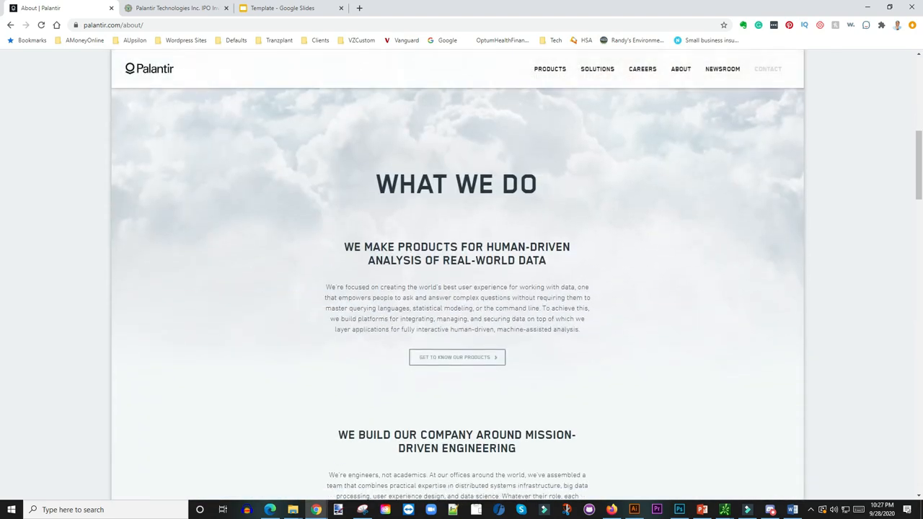
scroll("down", 3)
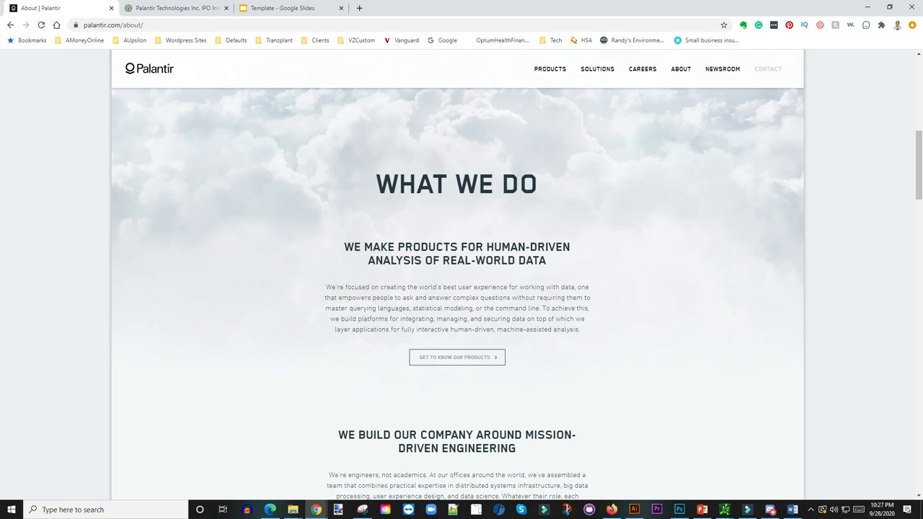
scroll("up", 3)
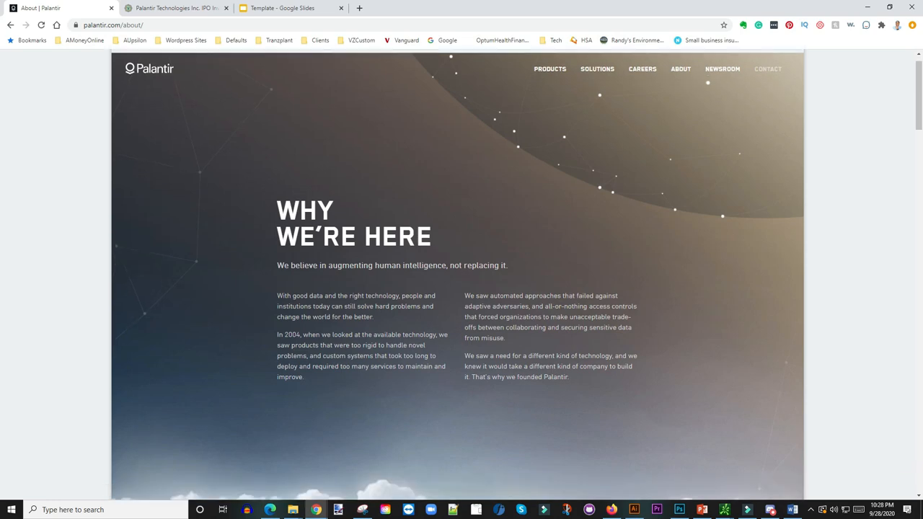
scroll("down", 3)
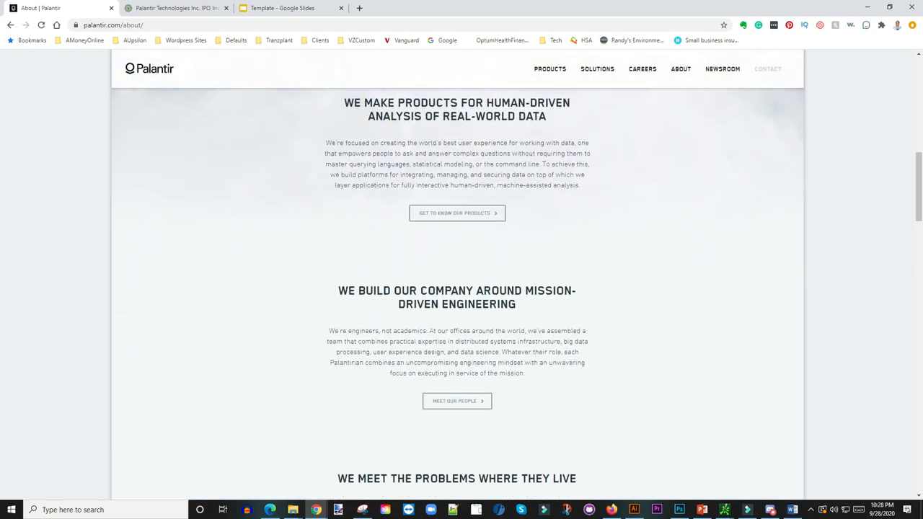
left_click(177, 8)
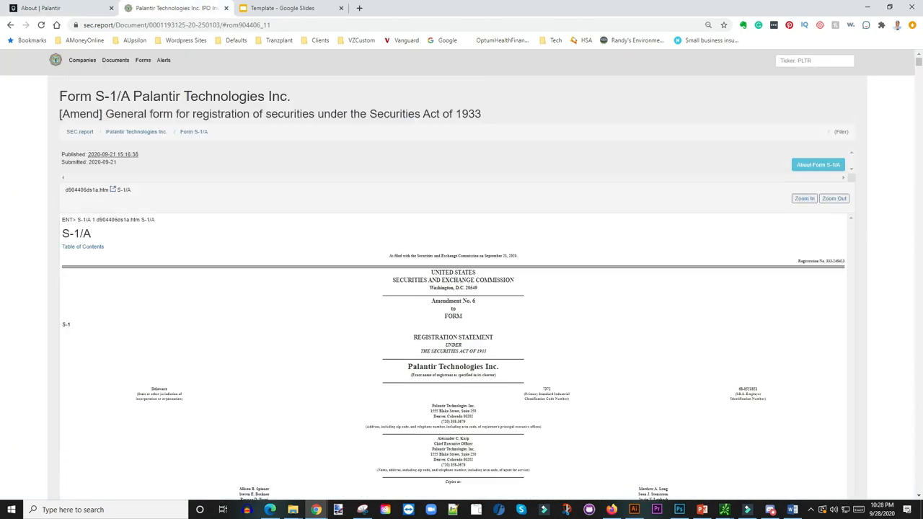
scroll("down", 3)
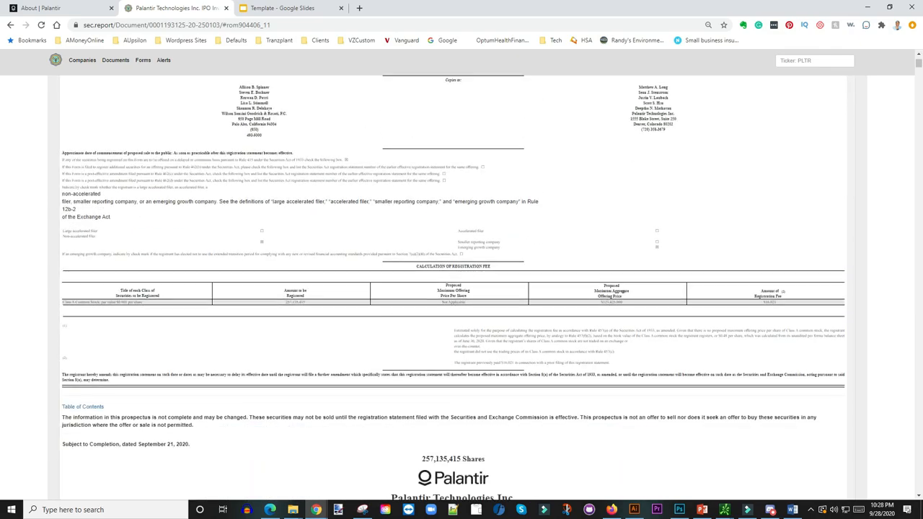
scroll("down", 3)
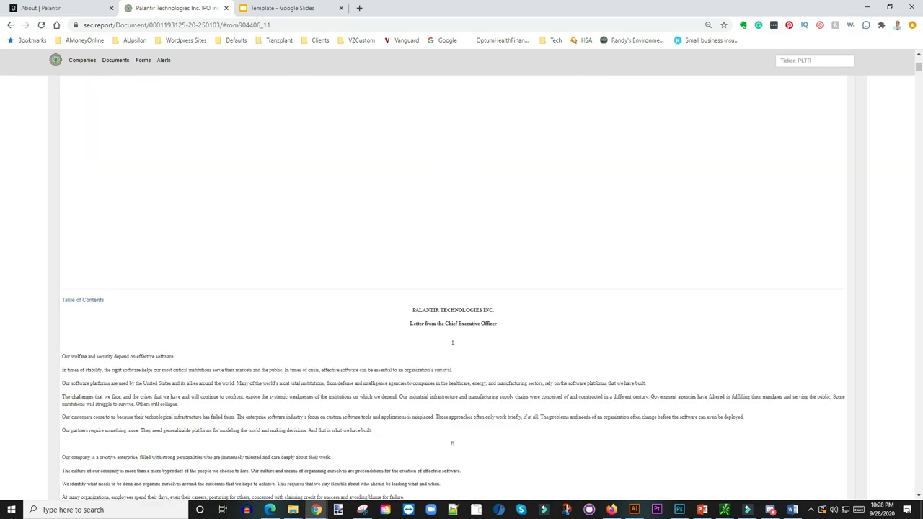
scroll("down", 3)
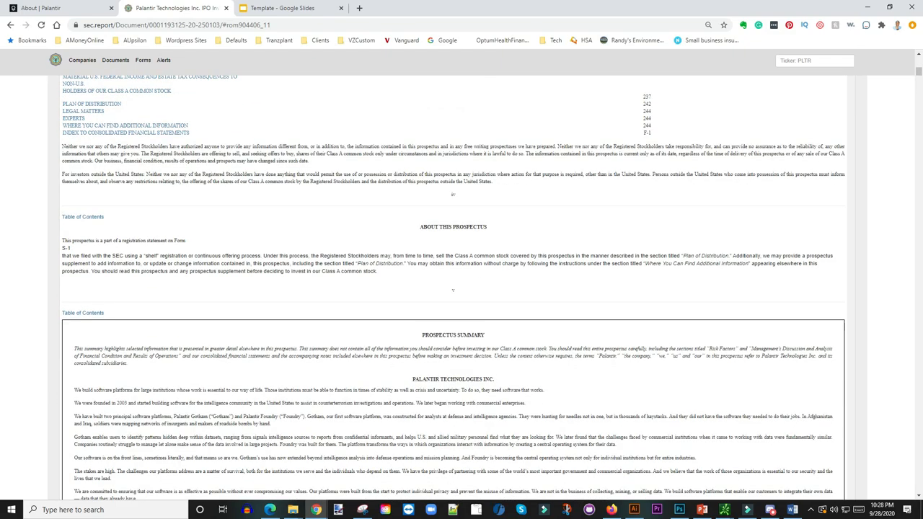
scroll("down", 3)
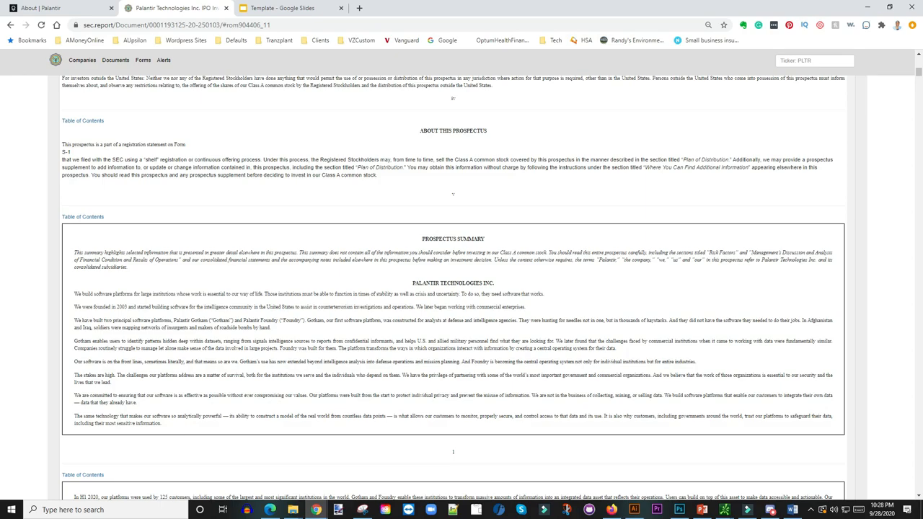
scroll("down", 3)
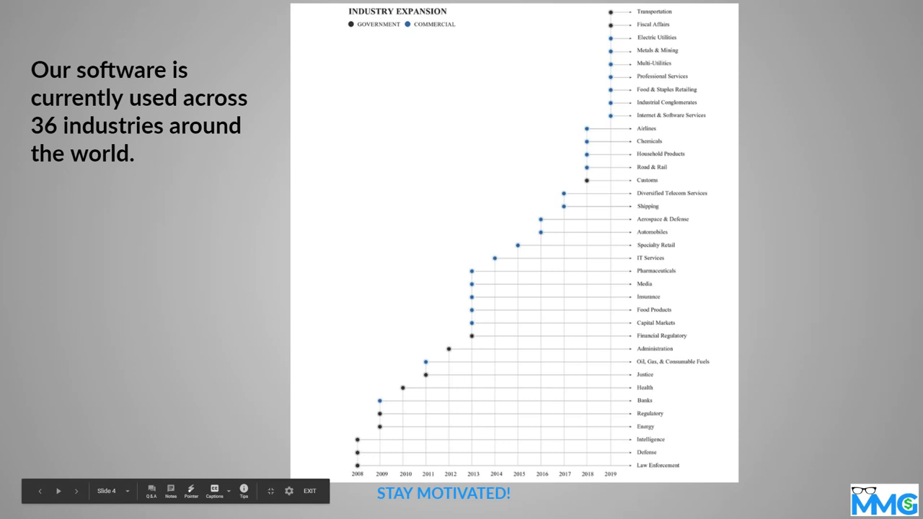
- Advance the slideshow to the 2018–2020 contribution margin and gross profit tables
left_click(76, 491)
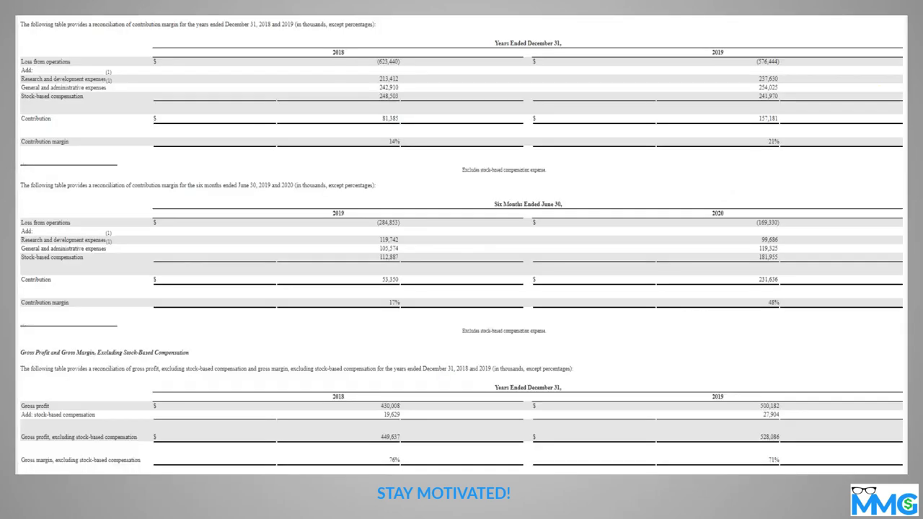